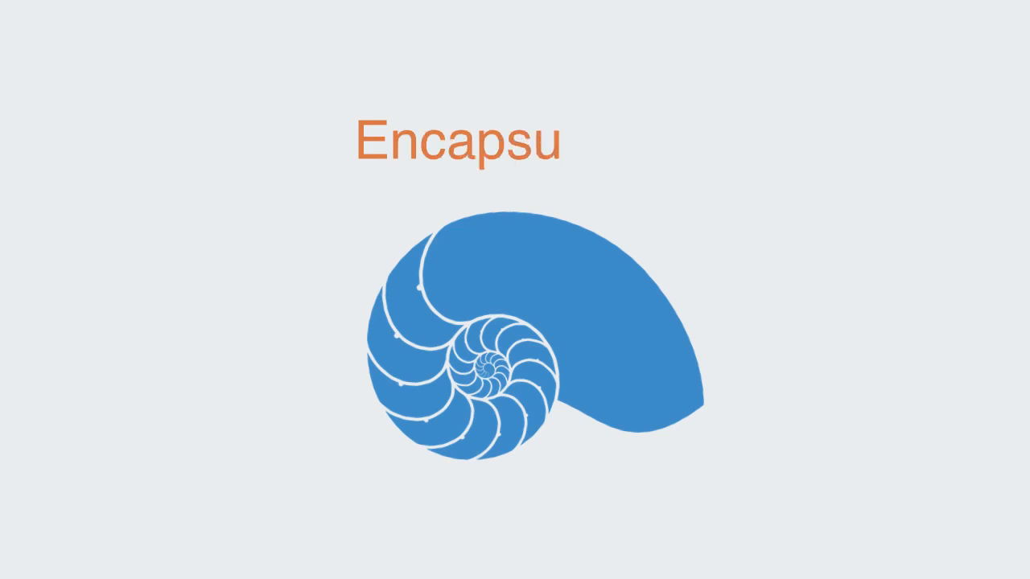
pyautogui.write('lation')
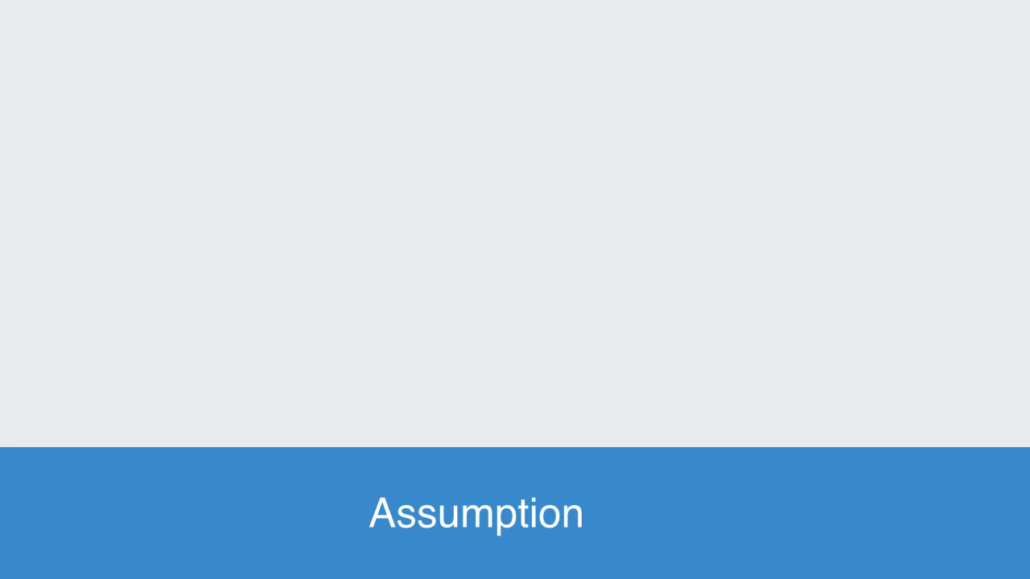
pyautogui.write('s')
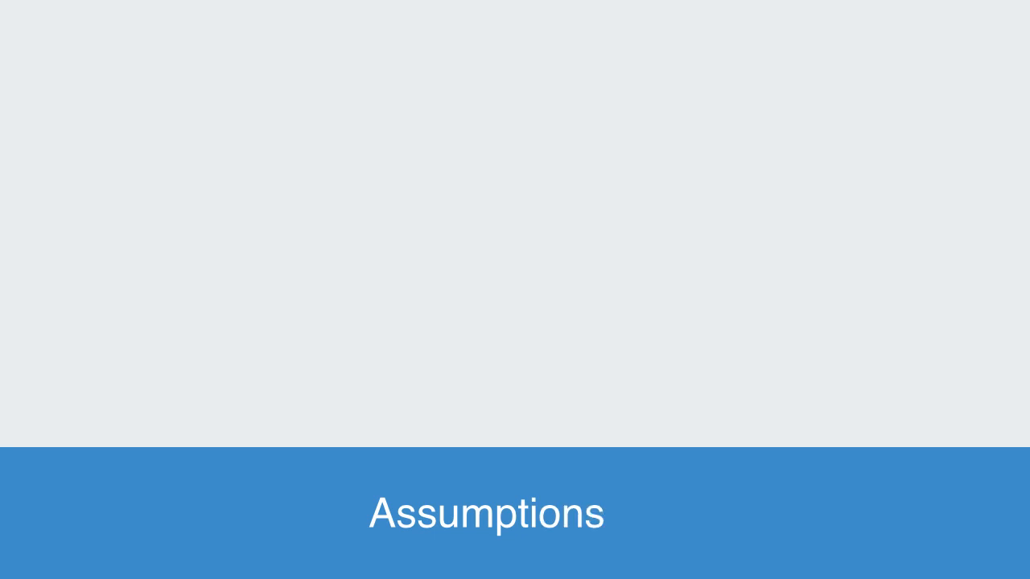